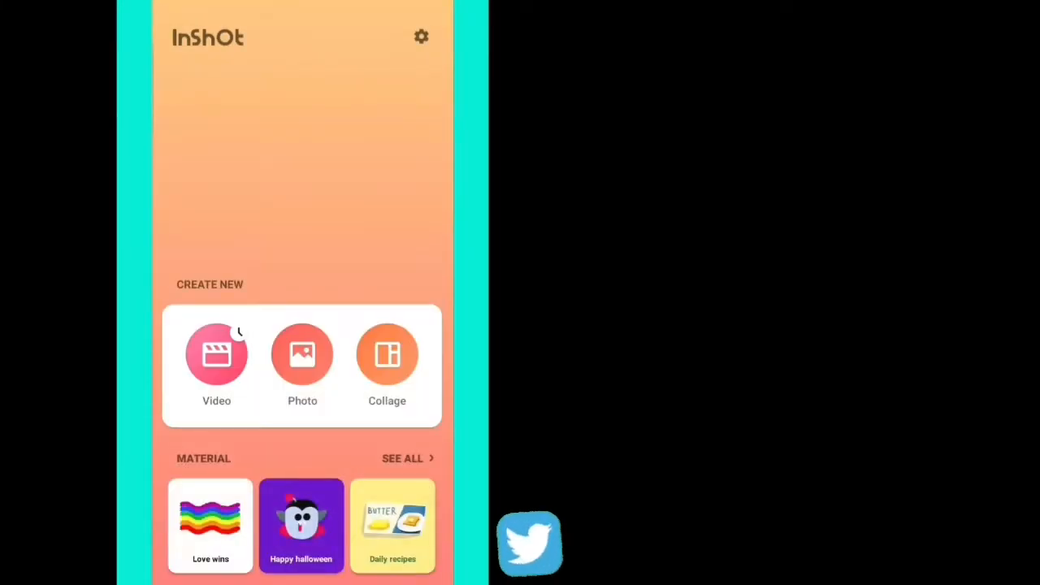
# Step: Create a new InShot video project with a blank clip and open the editor
pyautogui.click(216, 354)
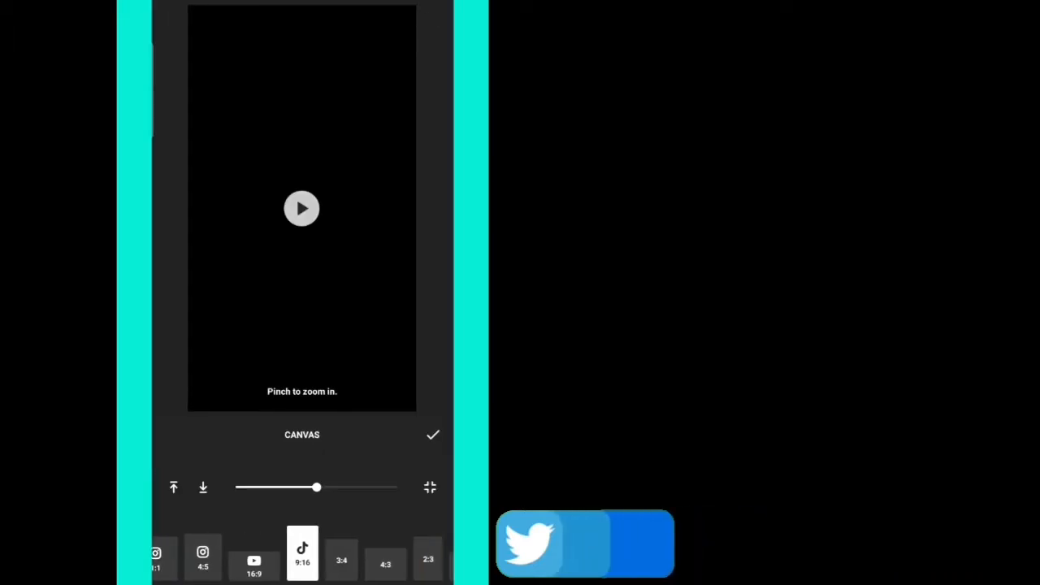
pyautogui.click(433, 435)
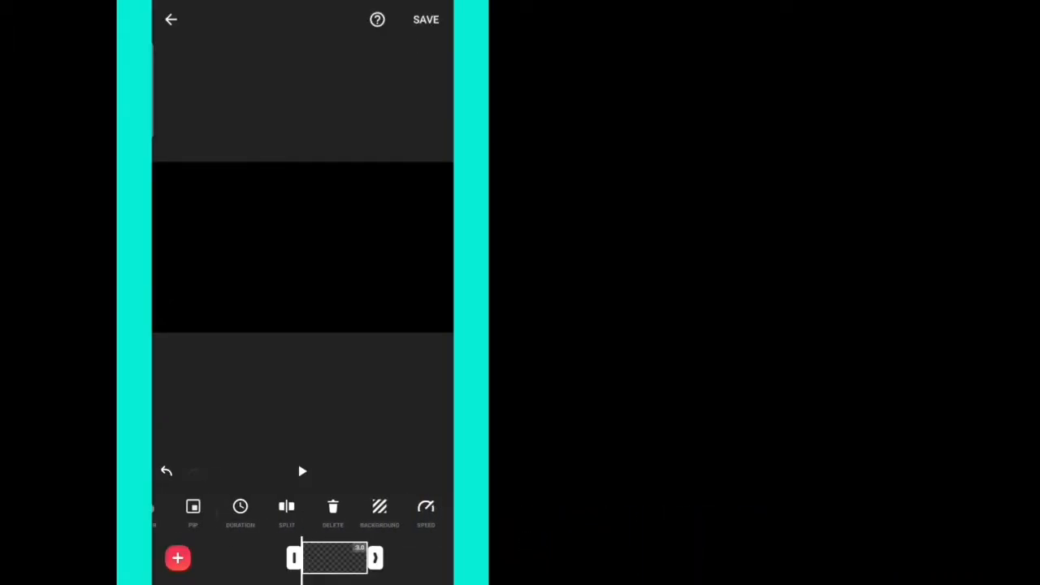
# Step: Overlay the desert video as picture-in-picture, scale it to fill the frame, and add a keyframe
pyautogui.click(380, 512)
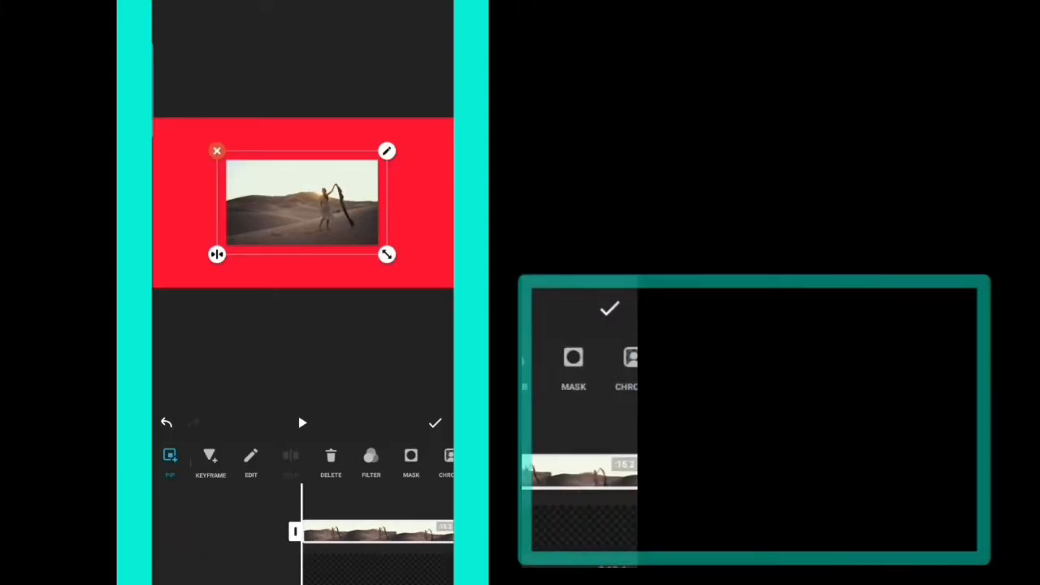
pyautogui.click(610, 309)
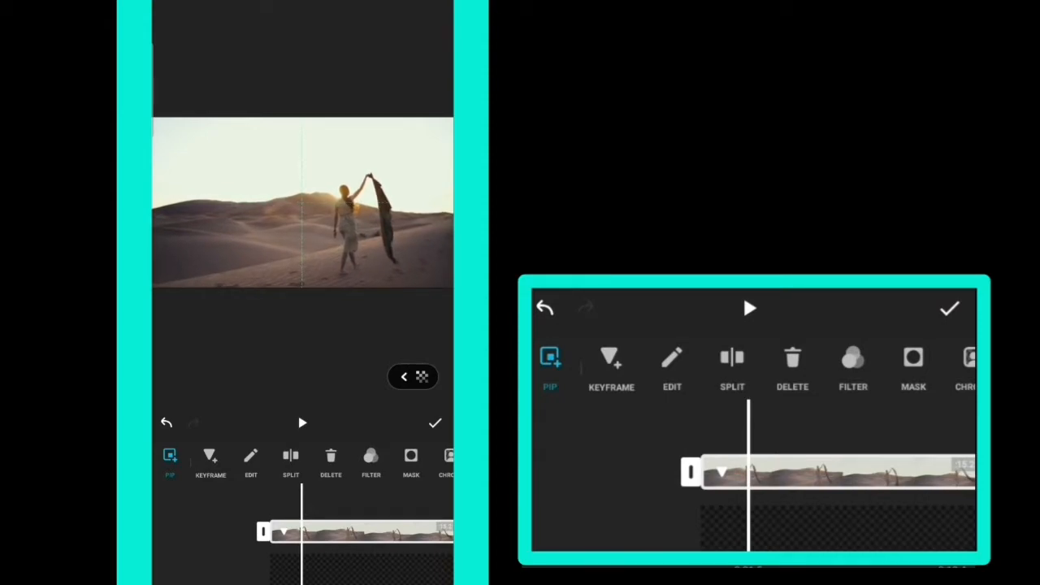
# Step: Add five keyframes along the desert clip, zooming progressively closer on the woman
pyautogui.click(610, 358)
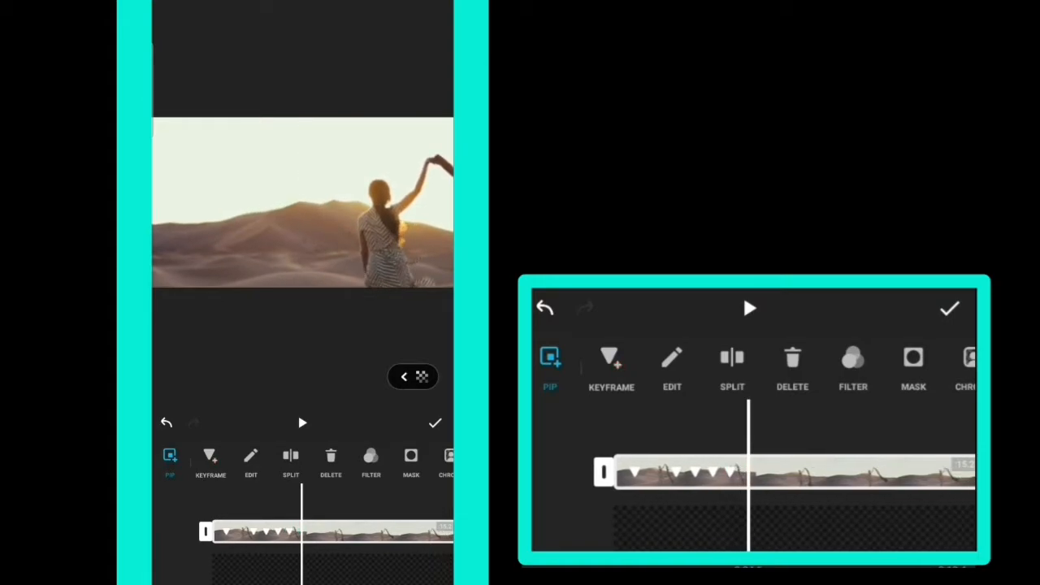
pyautogui.click(611, 362)
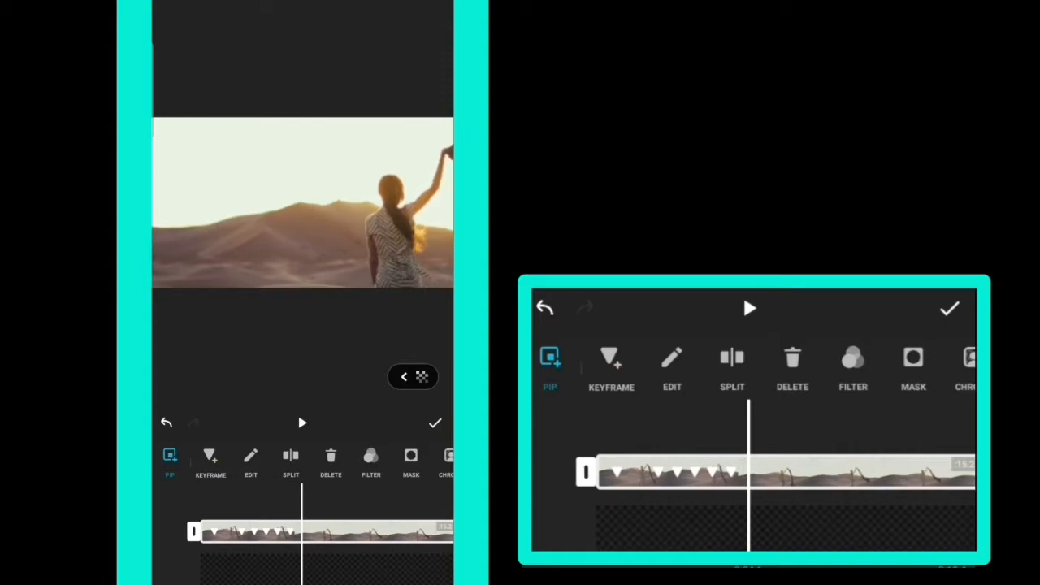
pyautogui.click(611, 357)
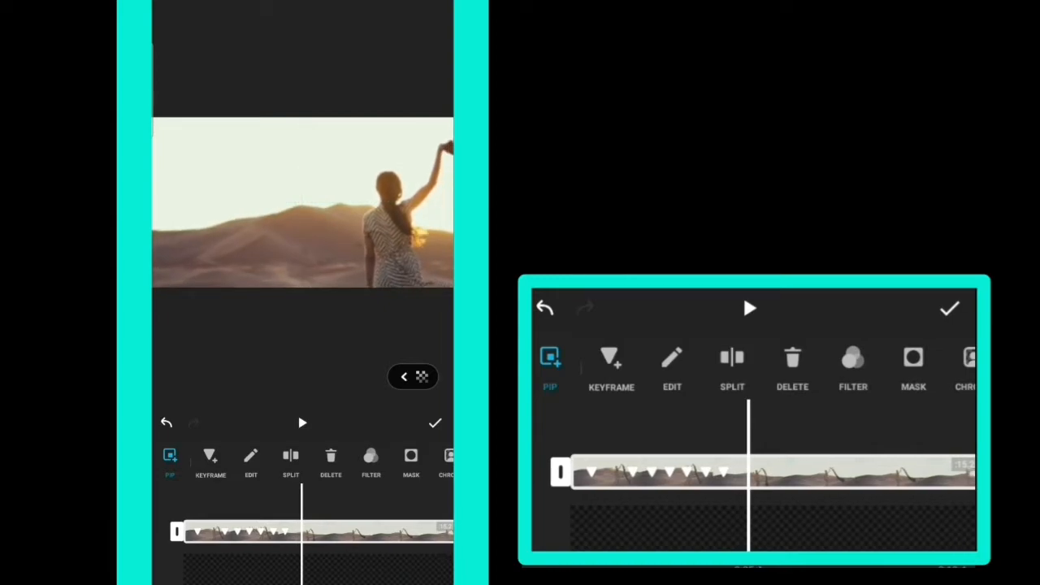
pyautogui.click(611, 357)
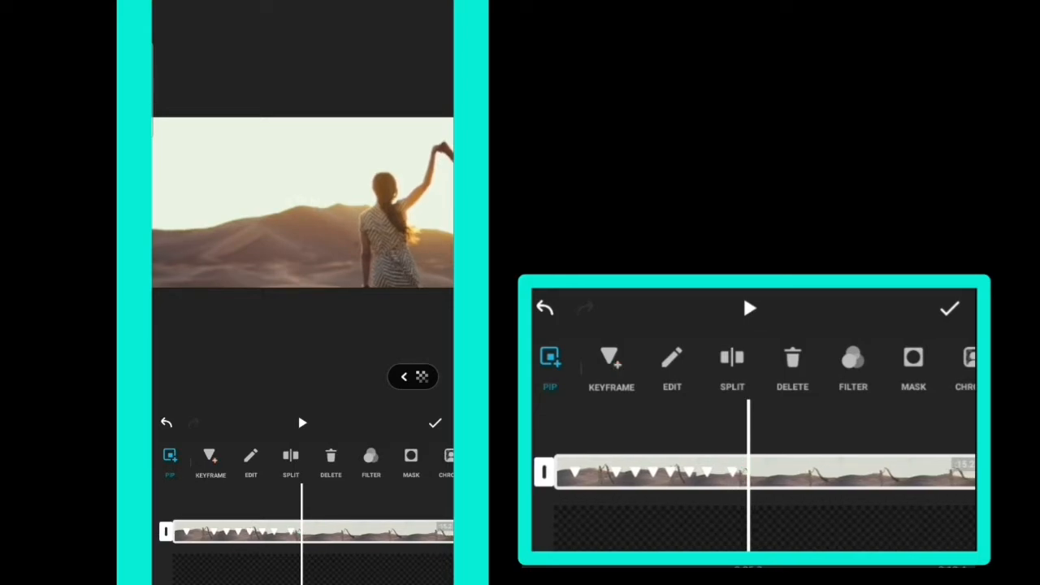
pyautogui.click(611, 365)
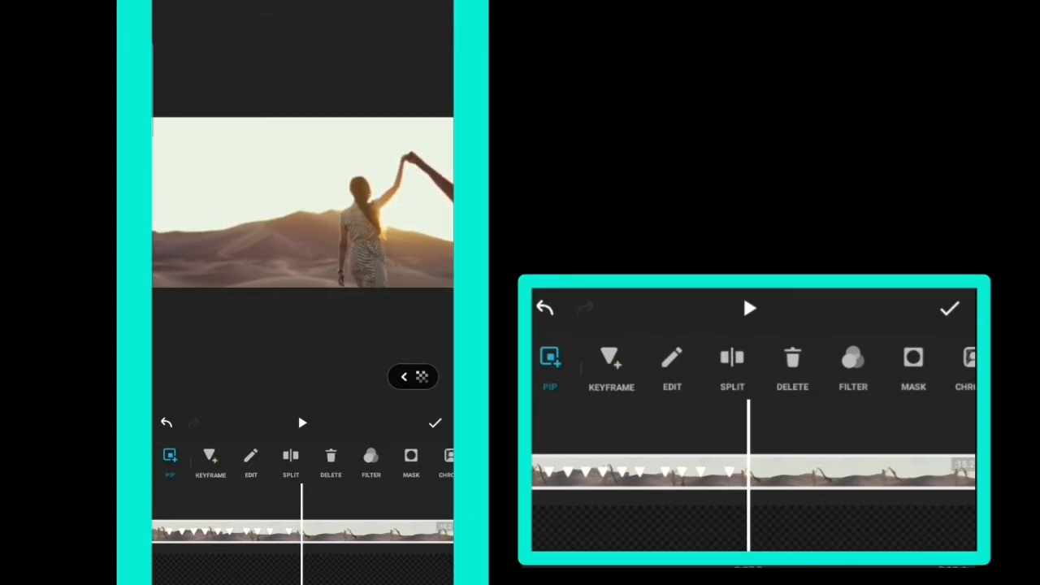
# Step: Add four more keyframes near the clip's end, ending beside the waving scarf
pyautogui.click(611, 361)
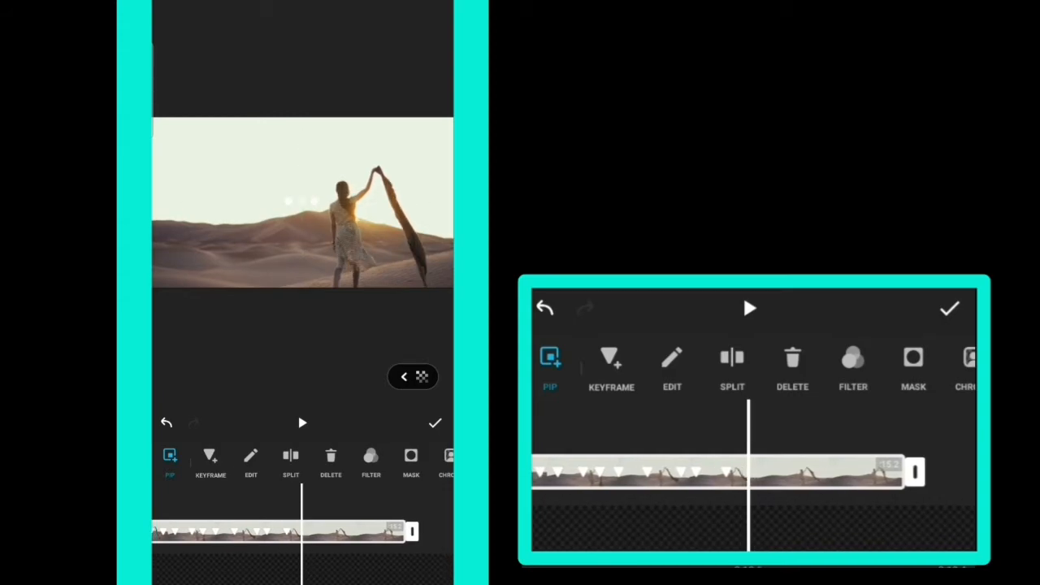
pyautogui.click(611, 357)
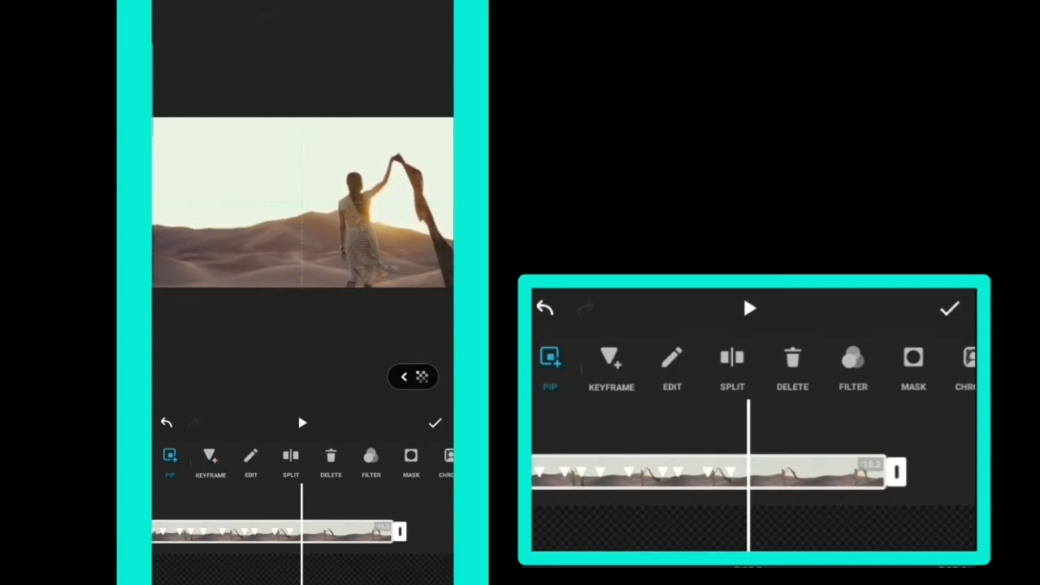
pyautogui.click(612, 364)
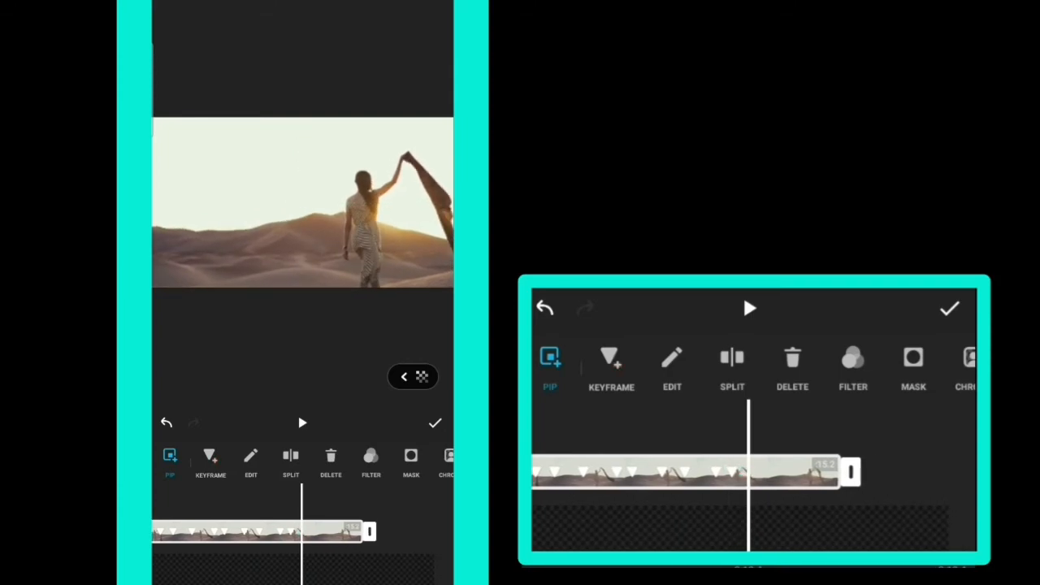
pyautogui.click(611, 357)
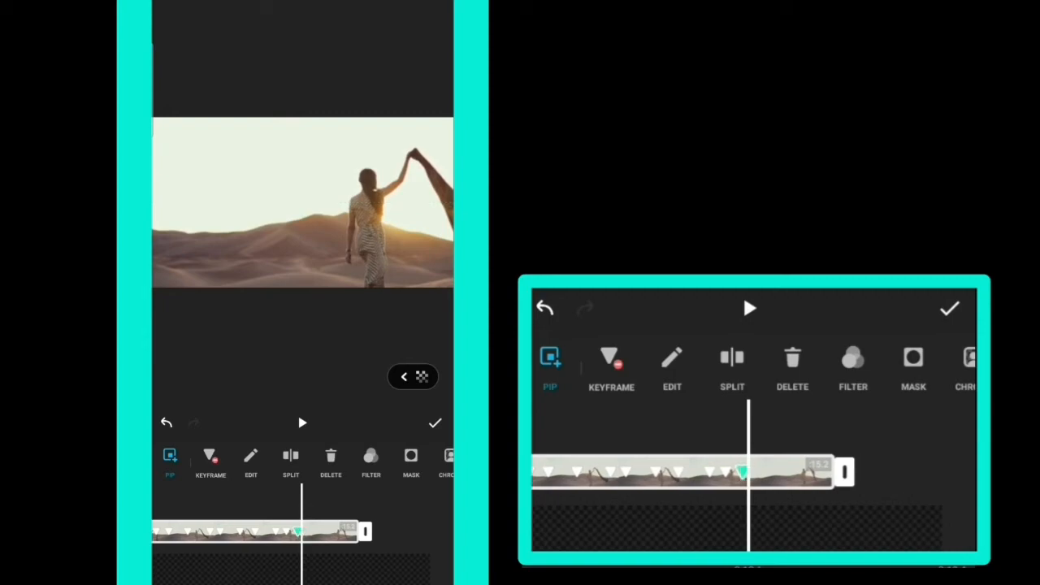